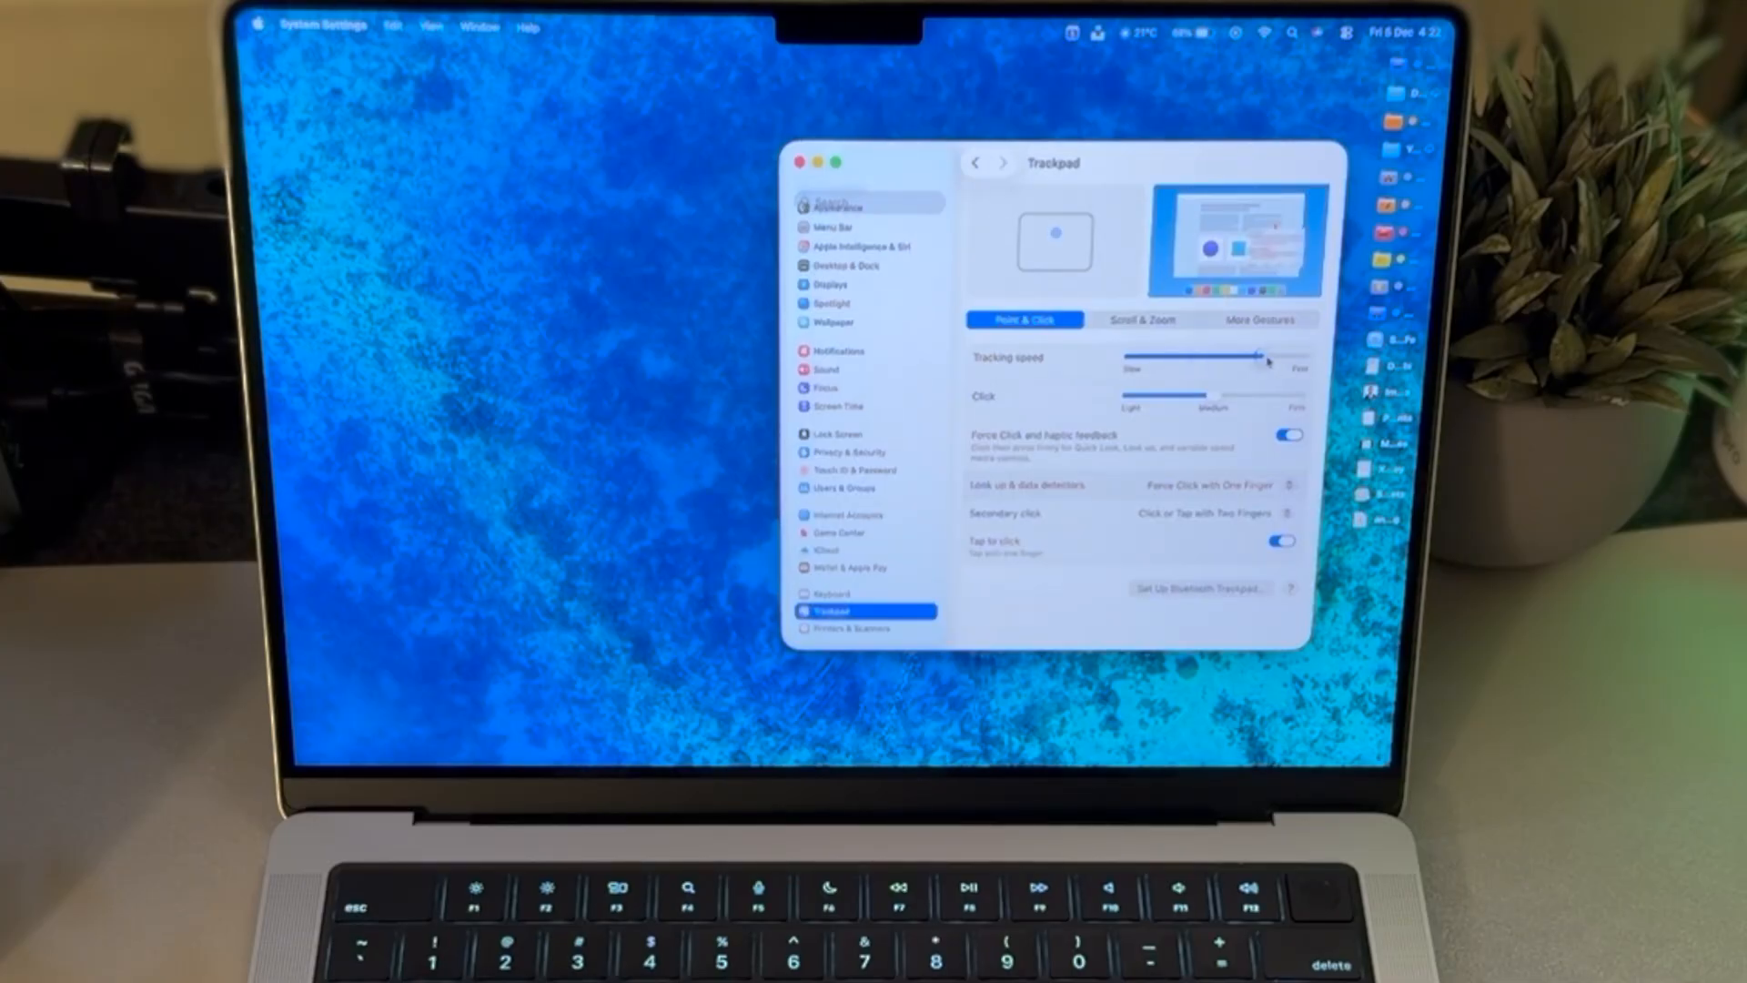
Show the Trackpad pane in System Settings with its Point & Click options
{"action": "left_click", "coordinate": [145, 21]}
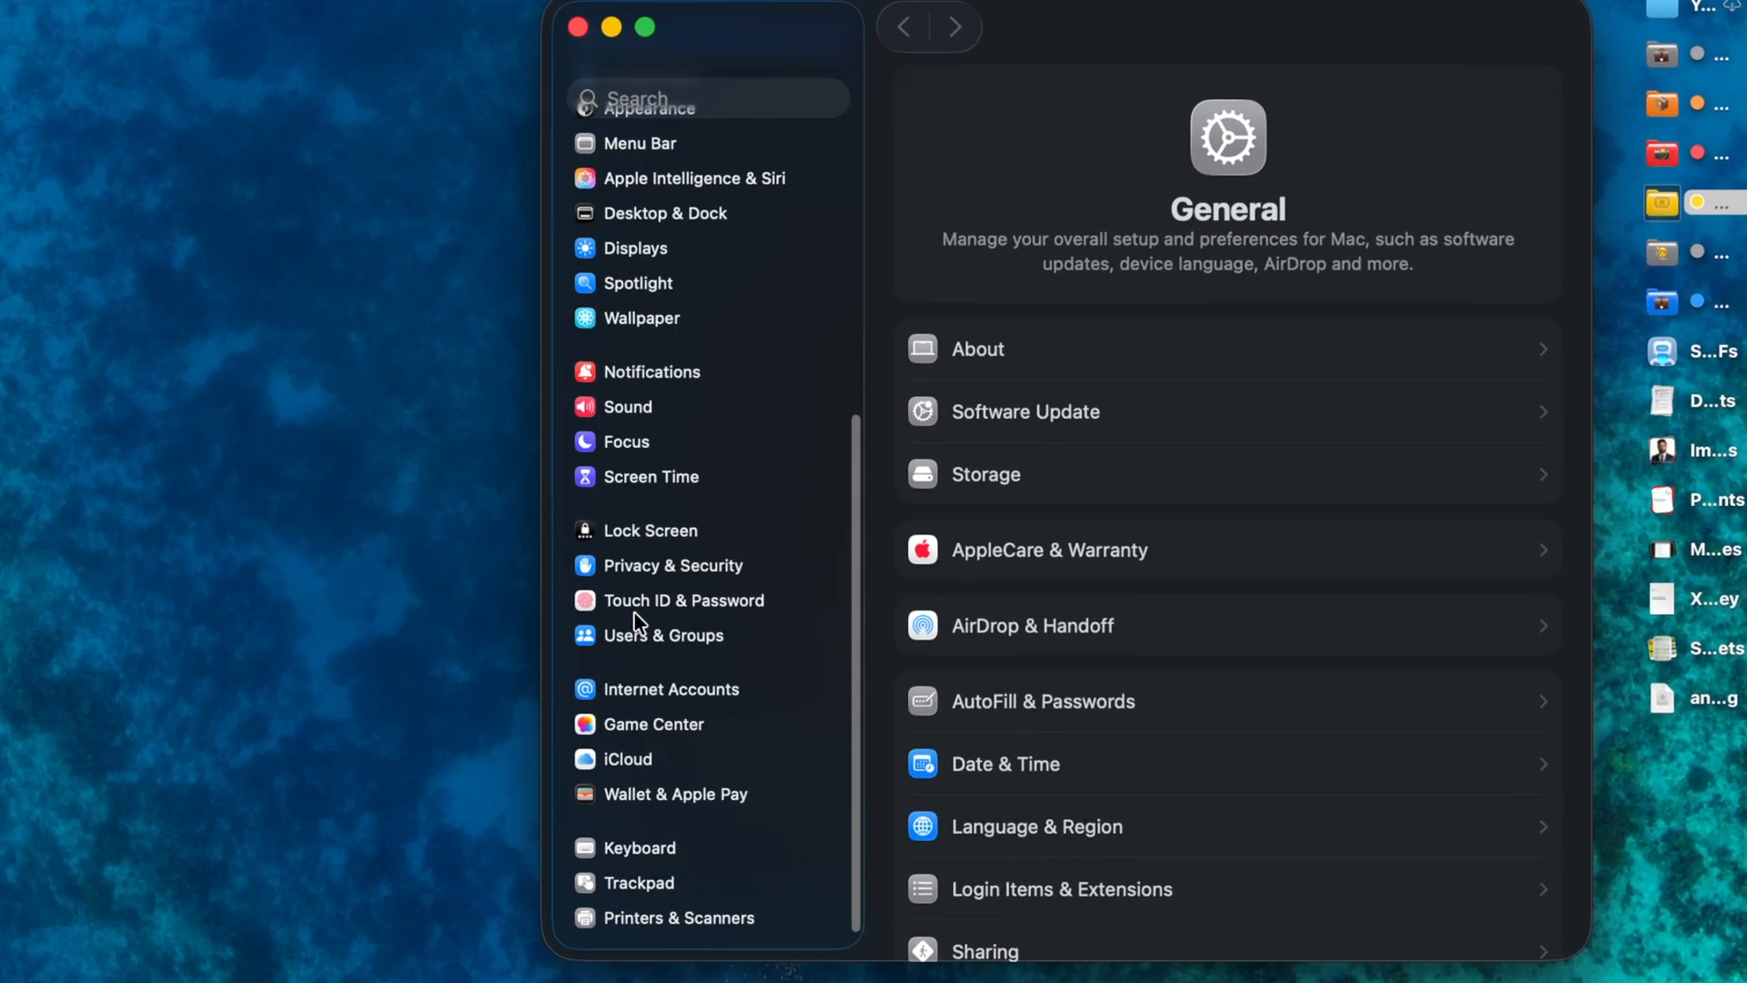
{"action": "mouse_move", "coordinate": [652, 888]}
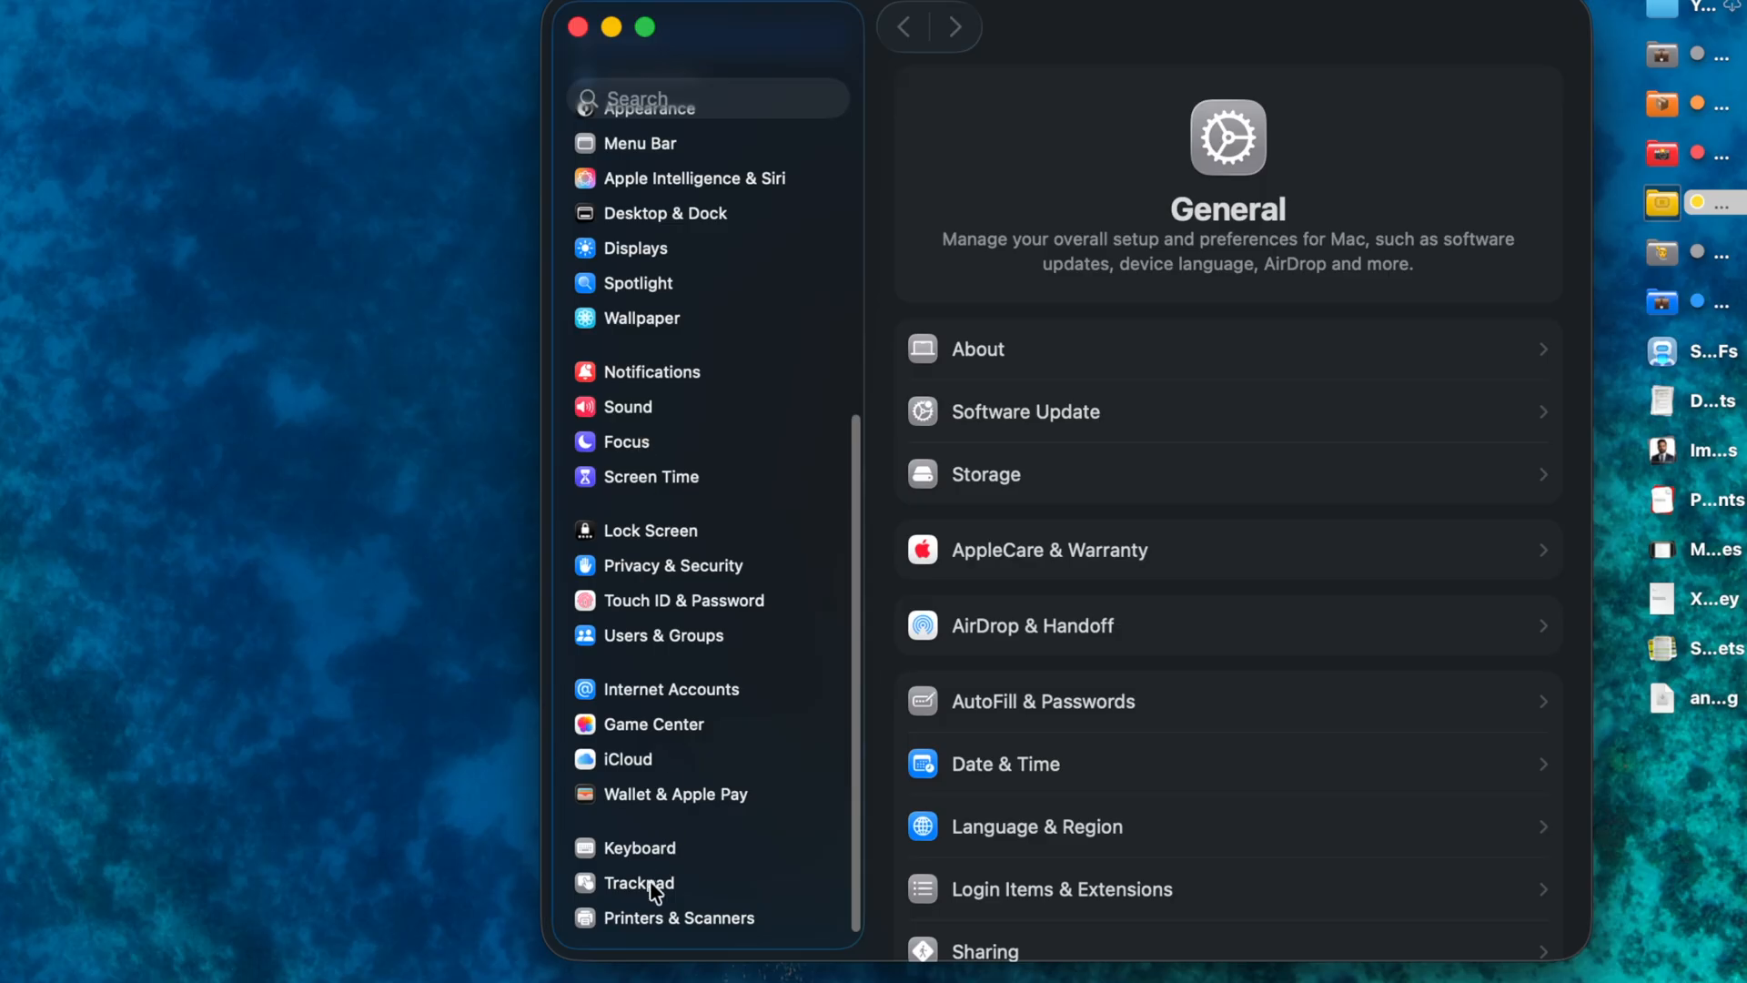
{"action": "left_click", "coordinate": [637, 883]}
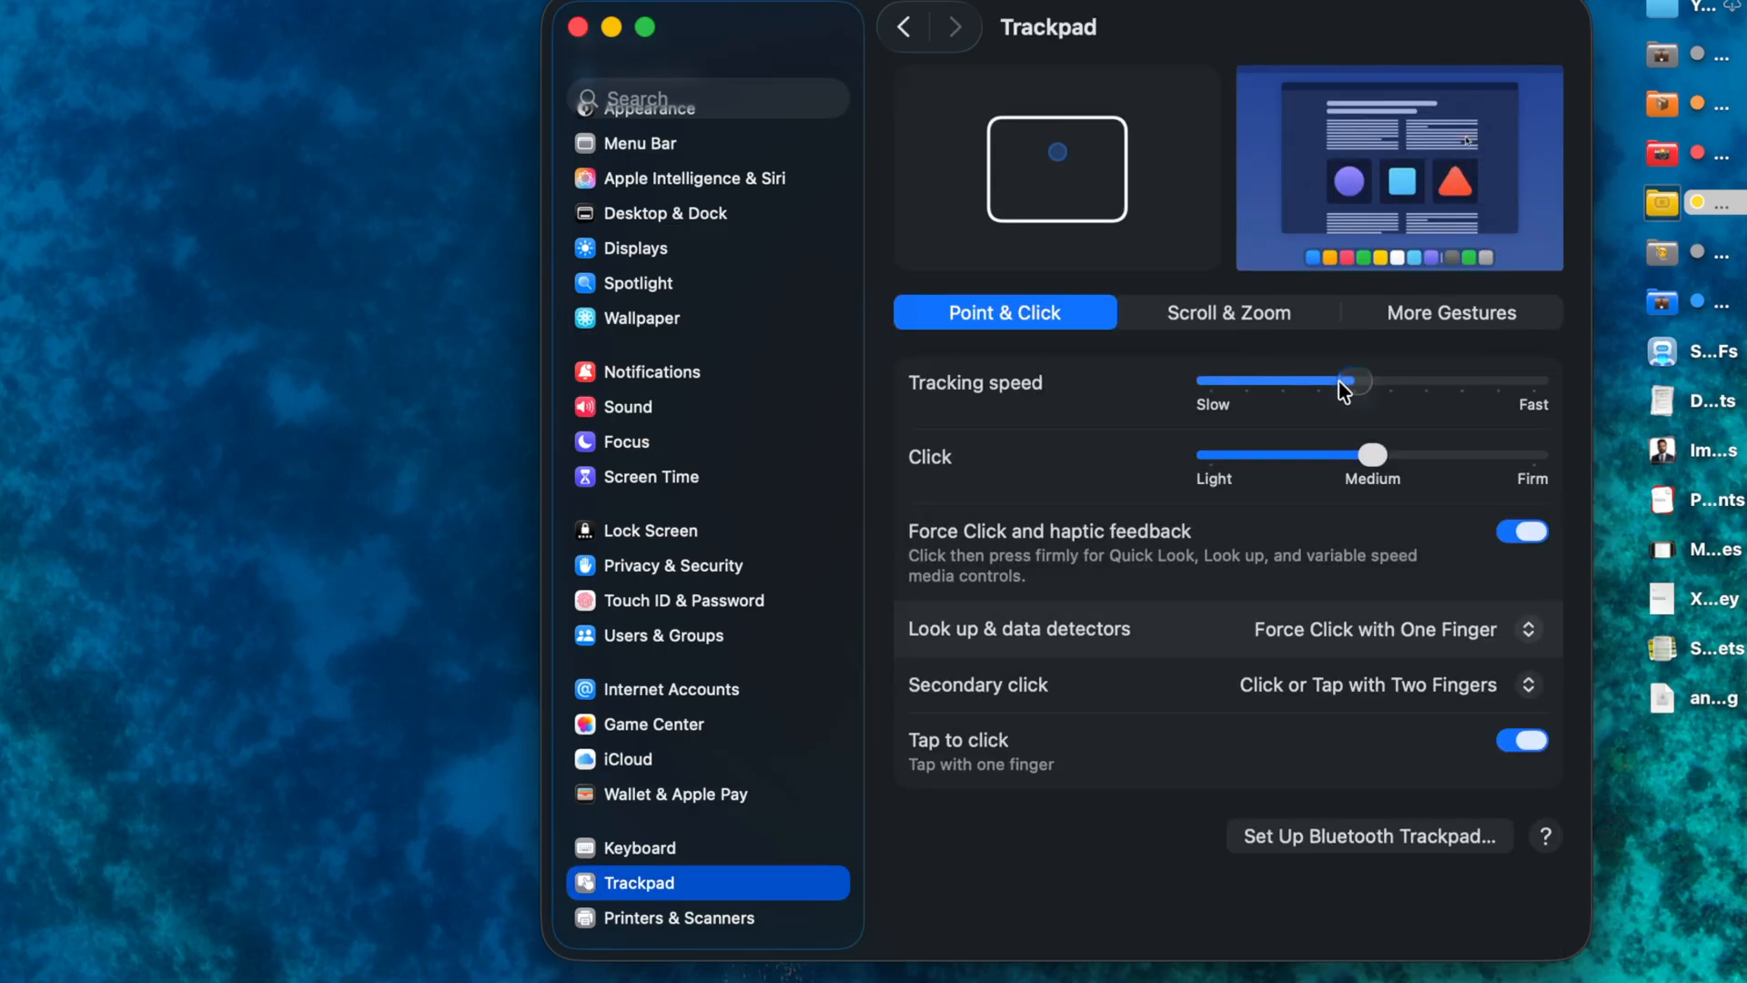